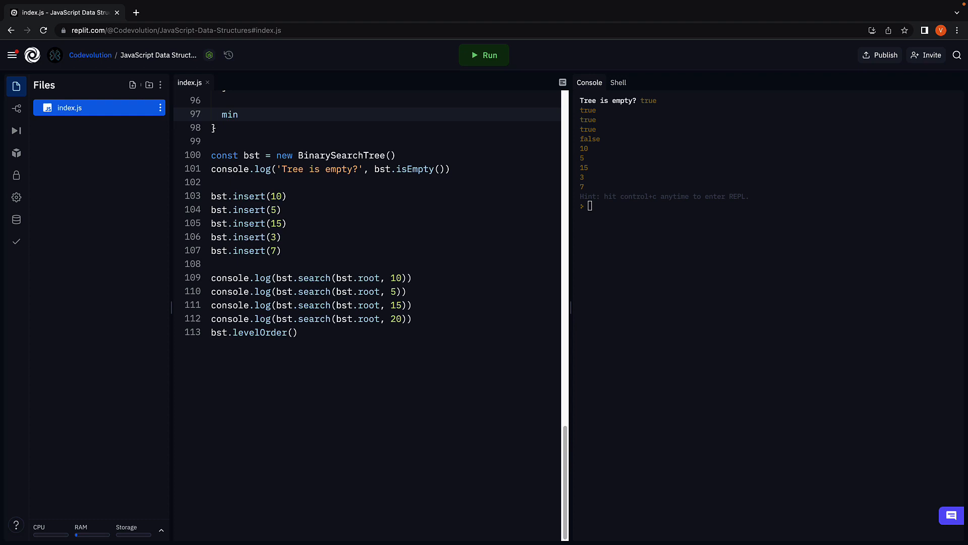
Write min(root): if !root.left return root.value, else return this.min(root.left)
type("(root) {")
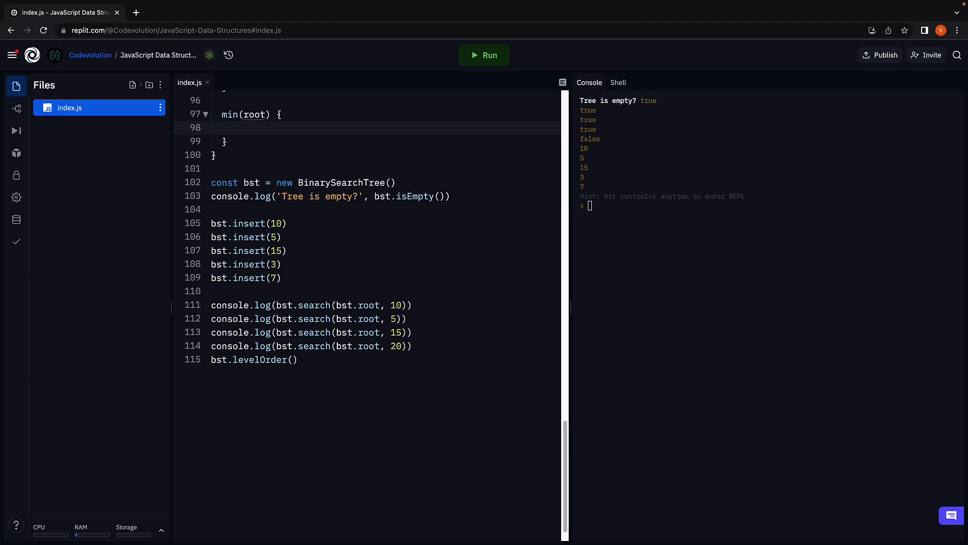
left_click(233, 128)
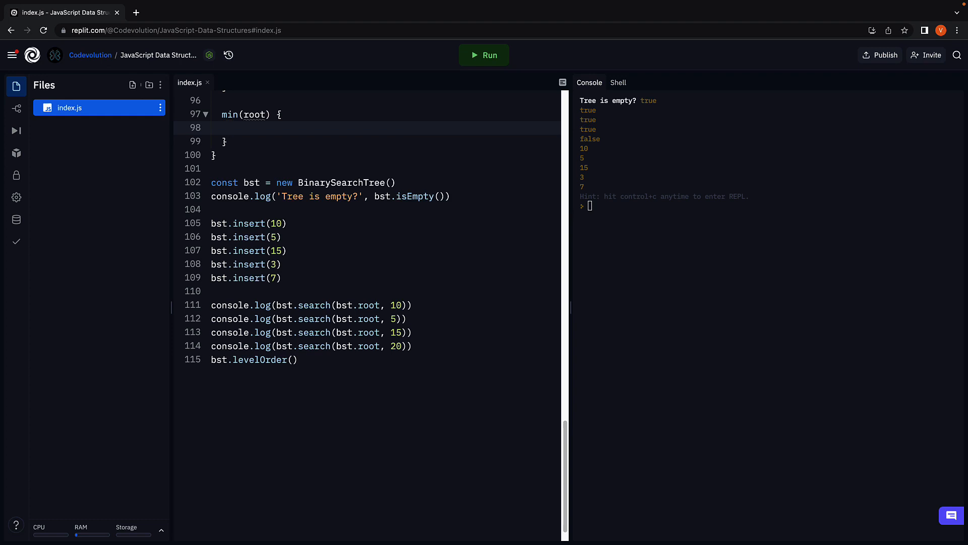
type("if(!")
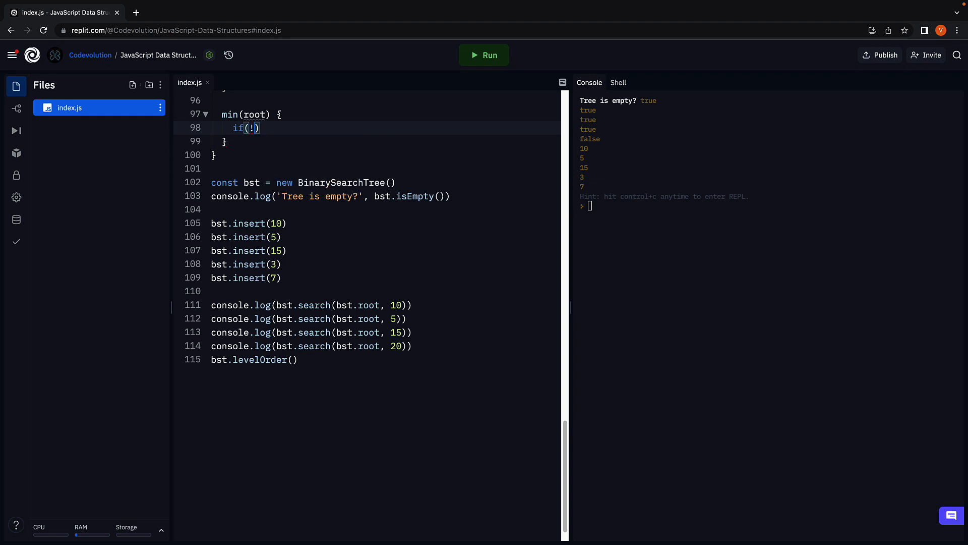
type("root.left")
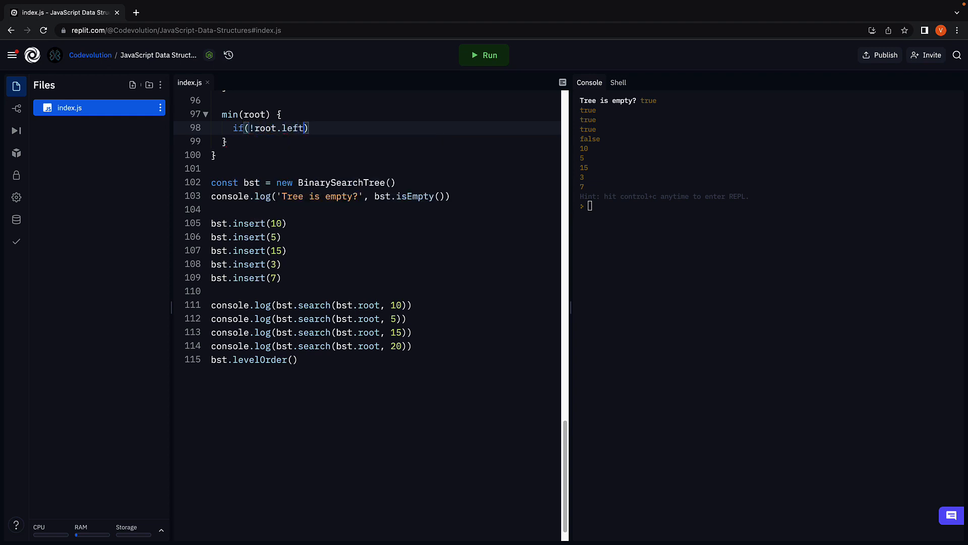
type("{")
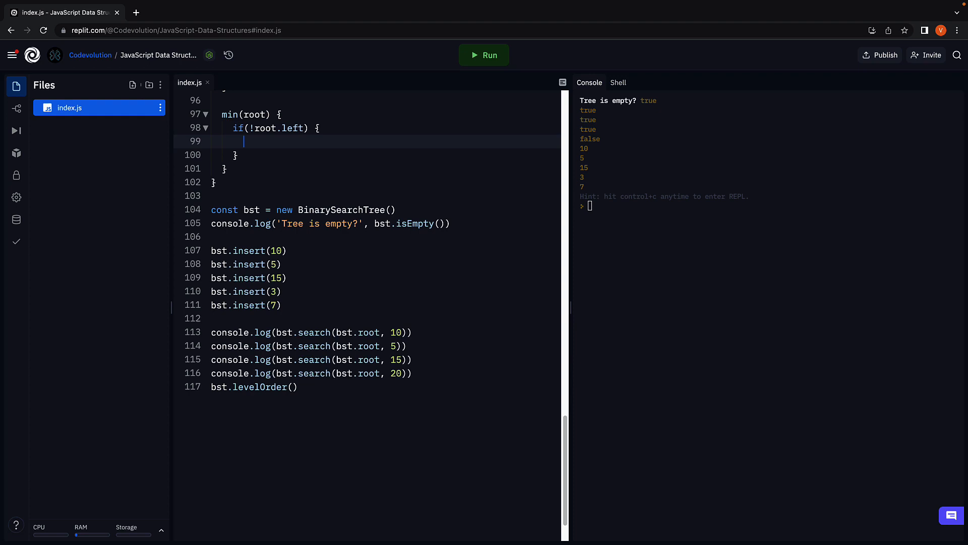
type("return root.value")
left_click(385, 155)
type(" else {")
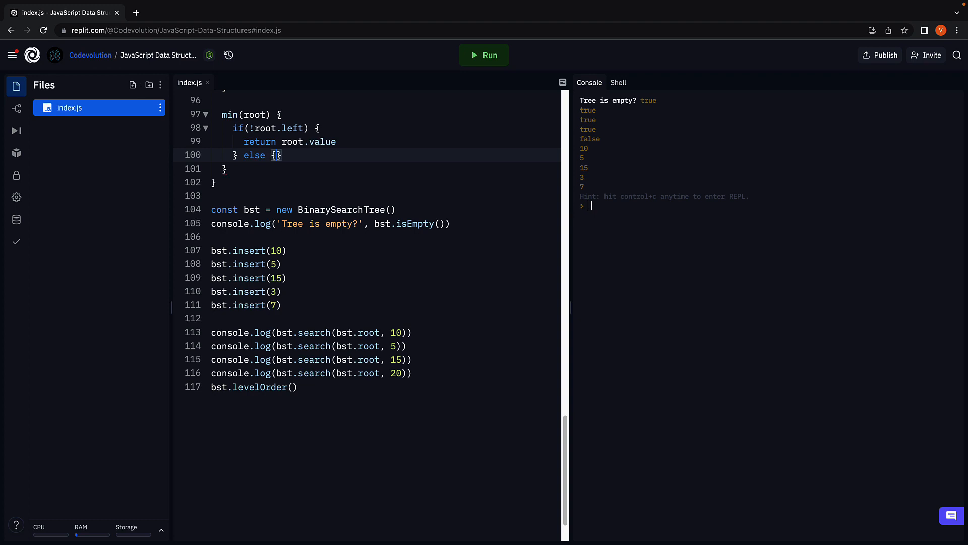
key("Enter")
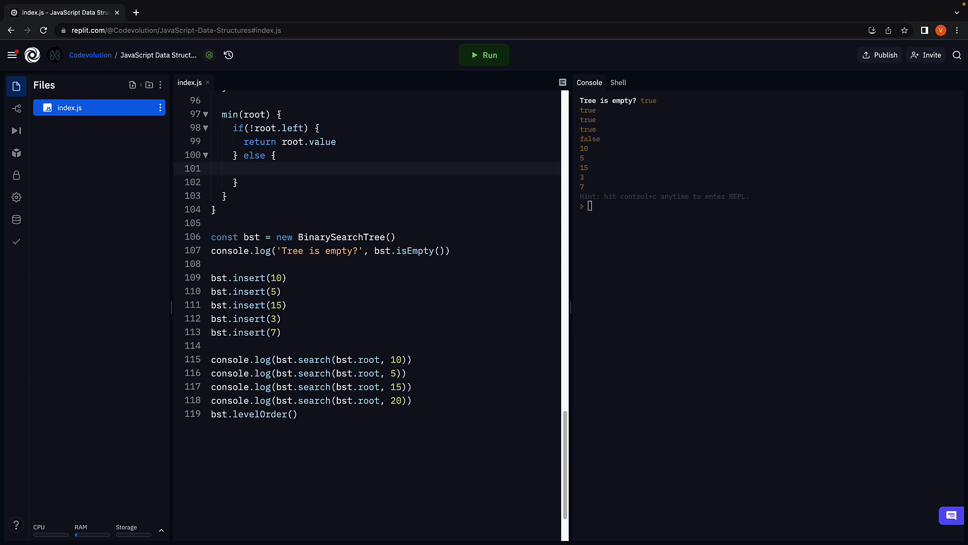
type("ret")
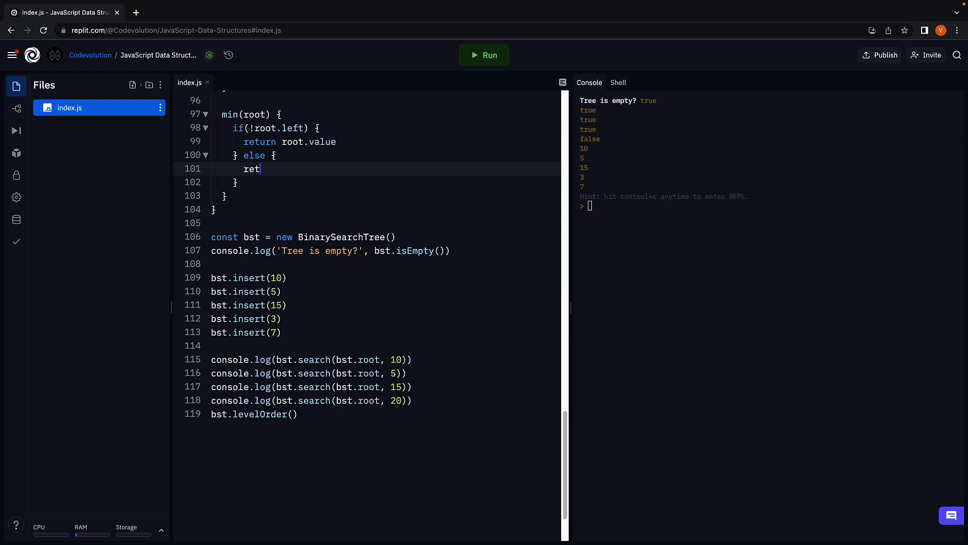
type("urn this.min(root.left")
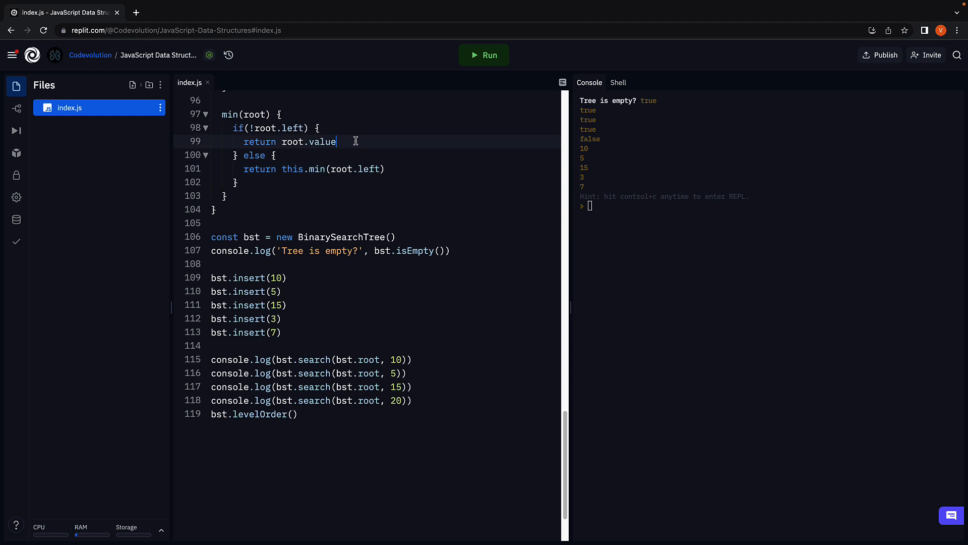
mouse_move(406, 155)
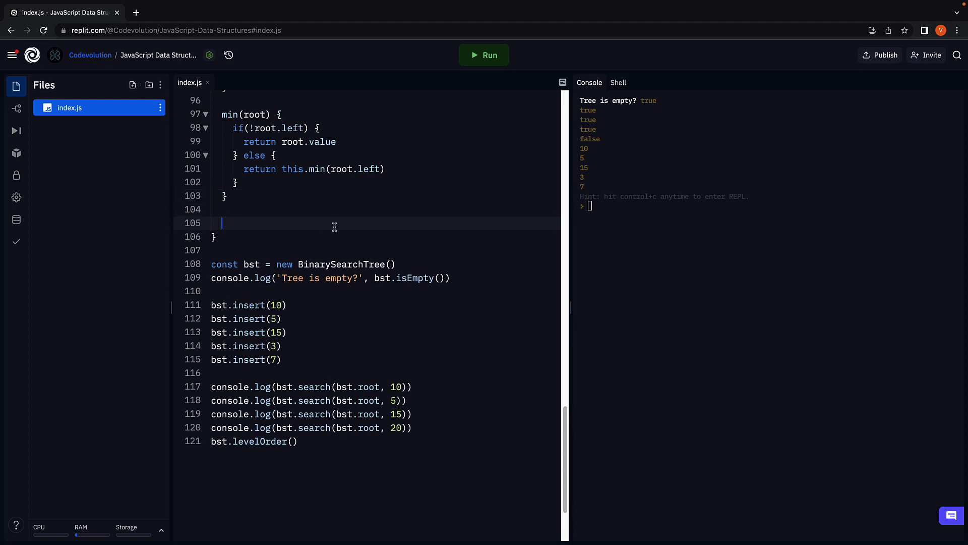
Declare max(root) with an if(!root.right) branch returning root.value
type("ma")
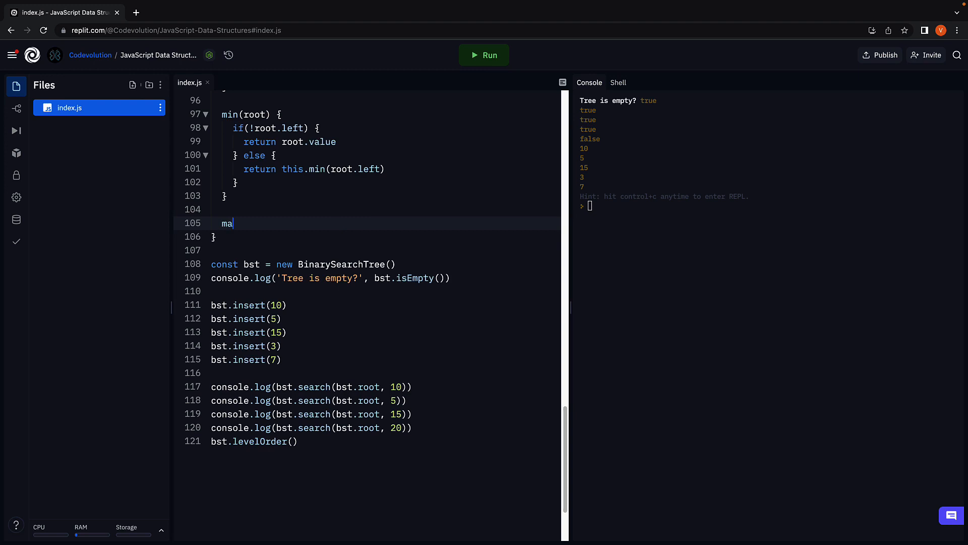
type("x(r)")
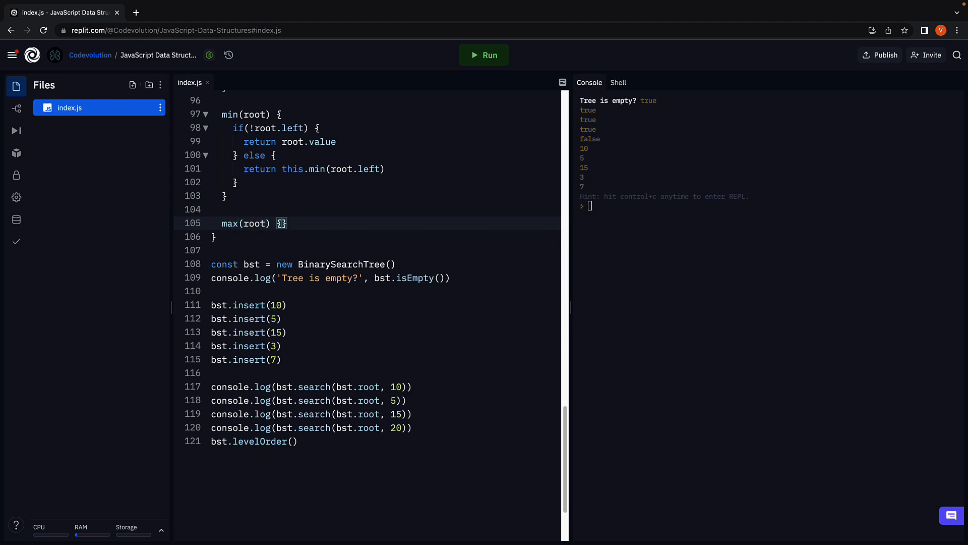
key("Enter")
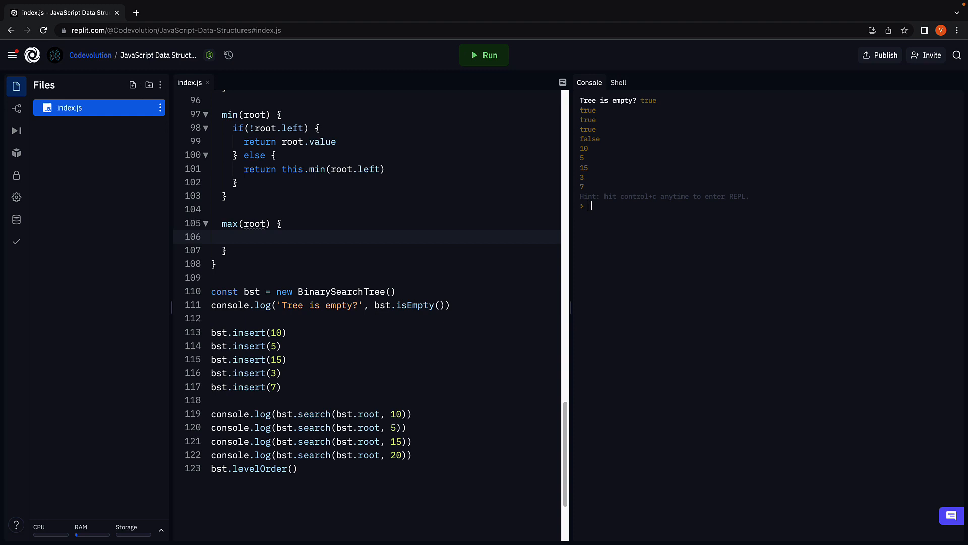
type("i")
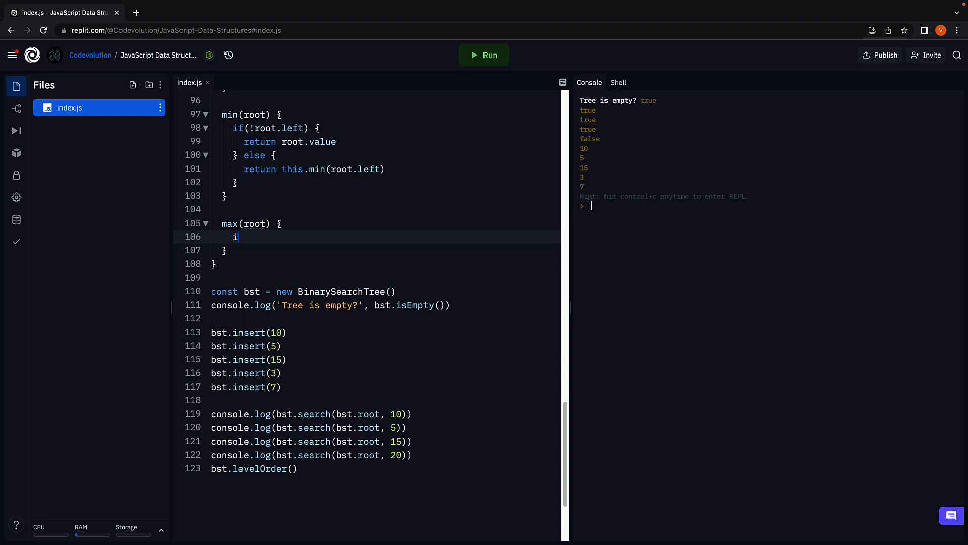
type("f(!root)")
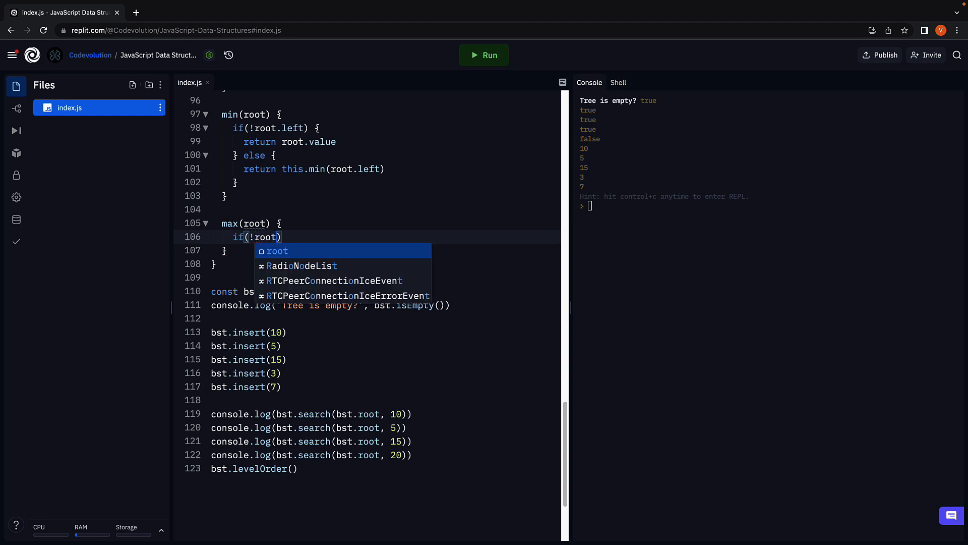
type(".right")
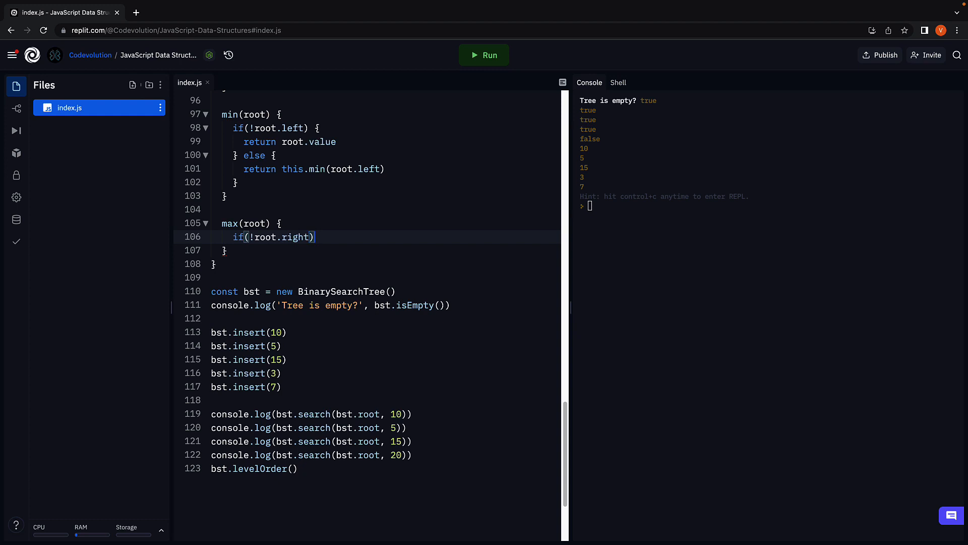
type("{")
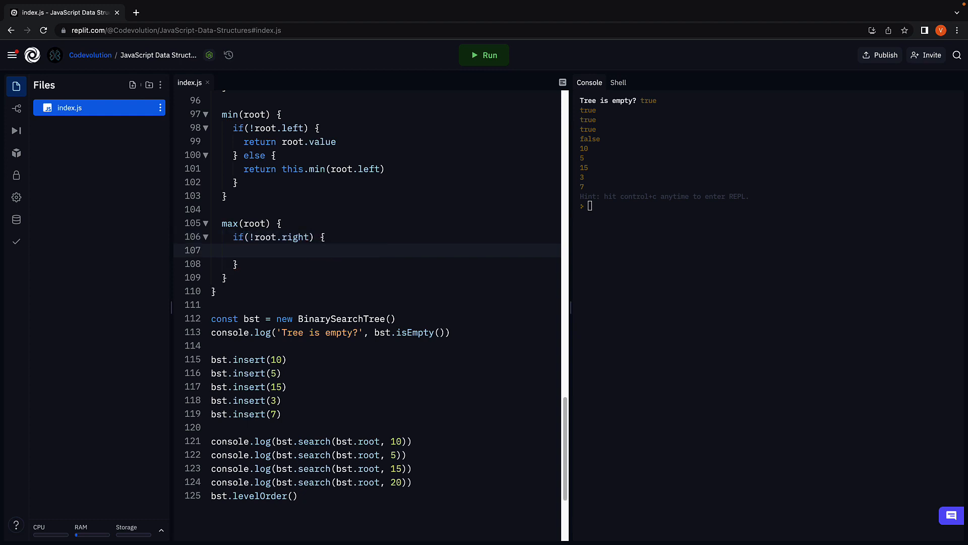
type("return ro")
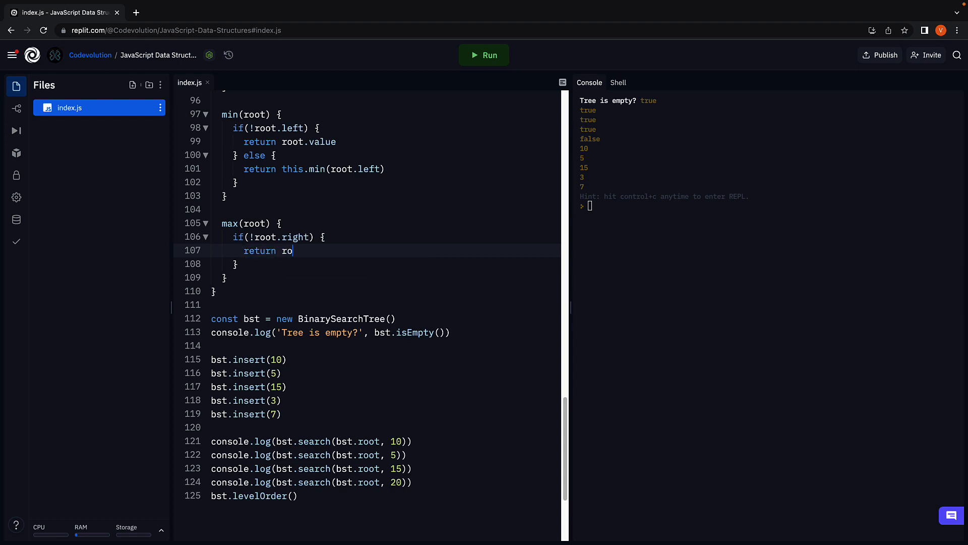
type("ot.value")
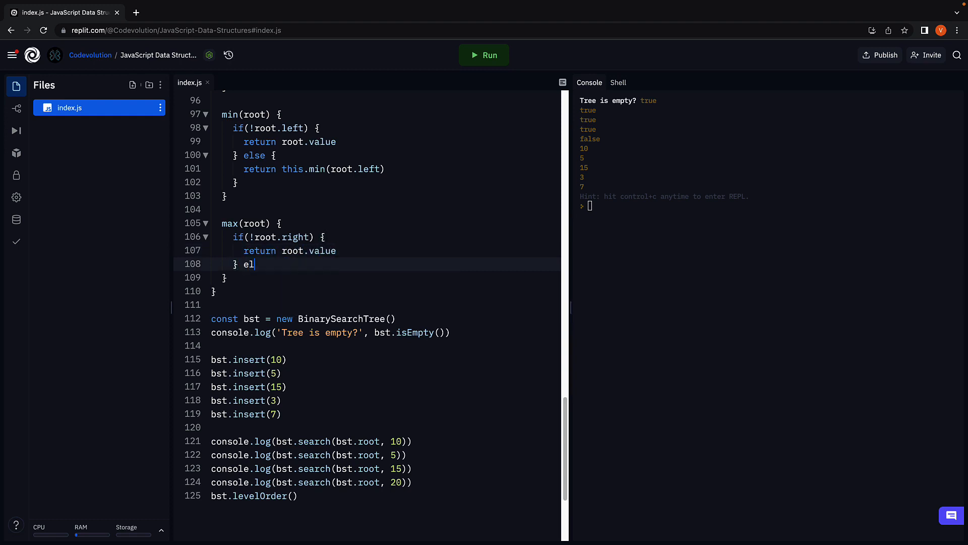
Add the else branch returning this.max(root.right)
type("se {")
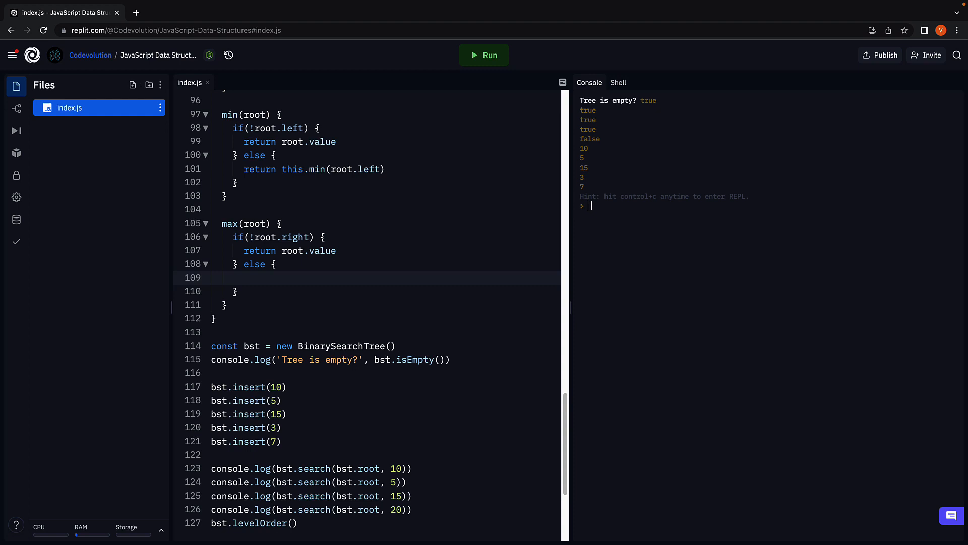
left_click(246, 277)
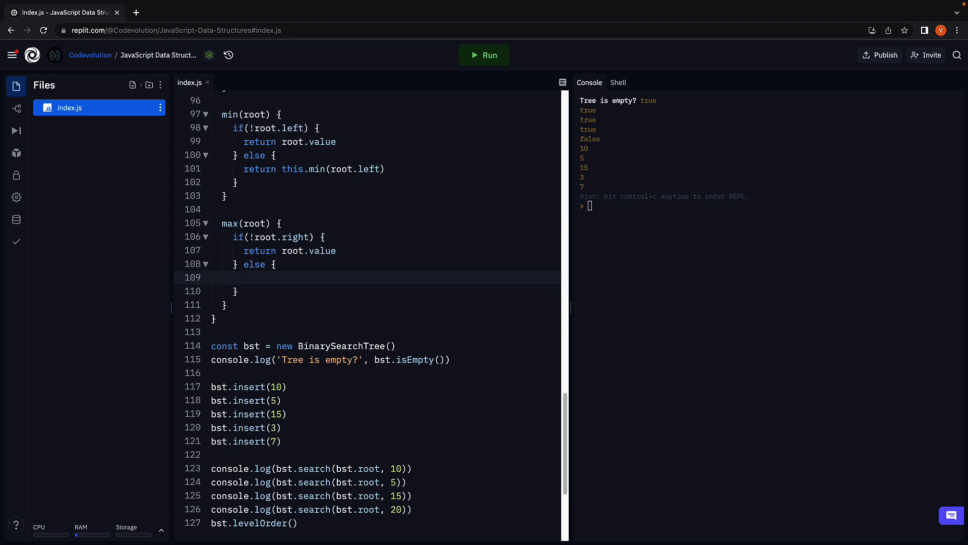
left_click(244, 277)
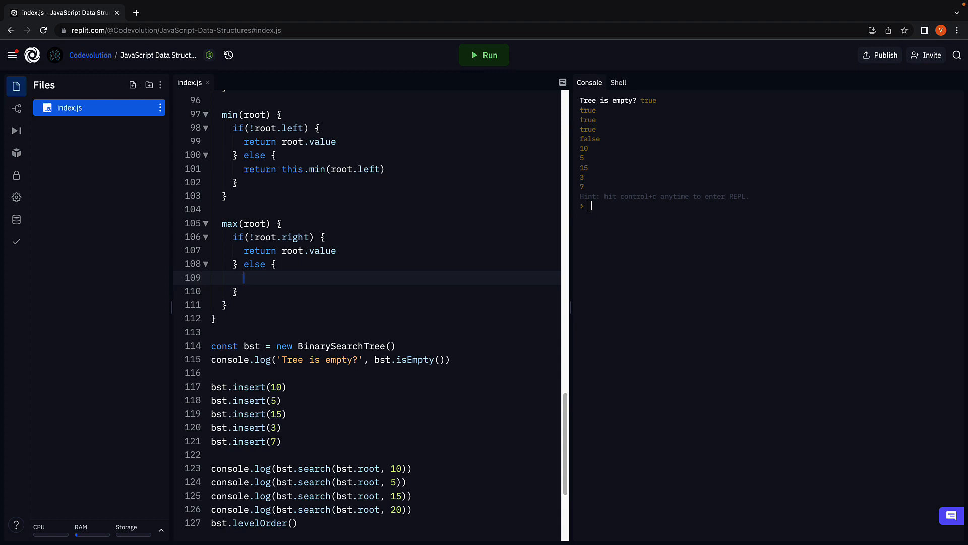
type("return")
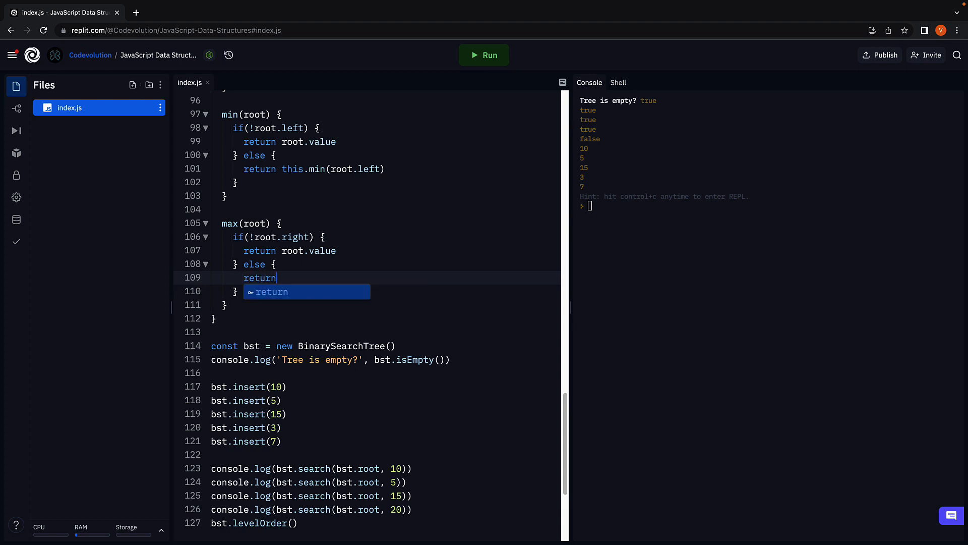
type("this.max")
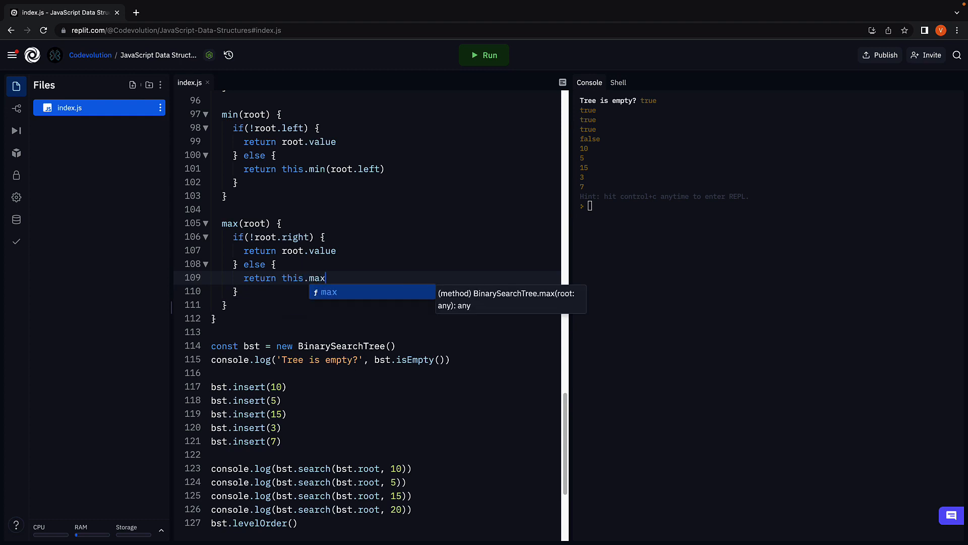
type("(root.right")
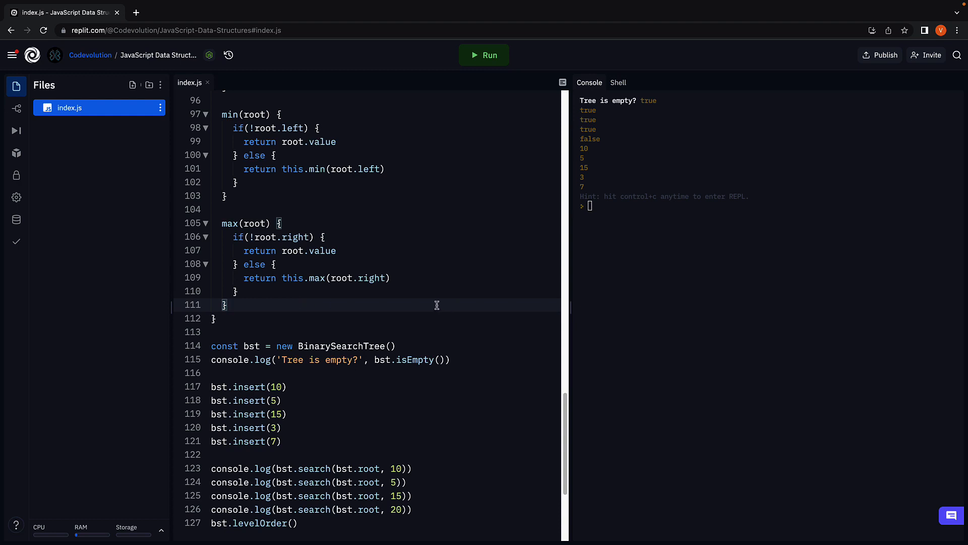
Append console.log(bst.min(bst.root)) and console.log(bst.max(bst.root)) at the file's end
scroll("down", 3)
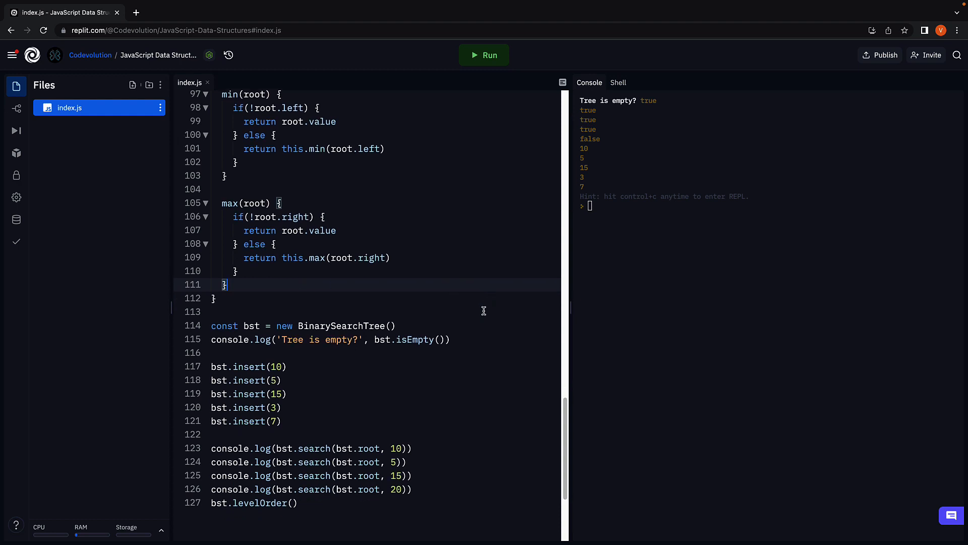
scroll("down", 3)
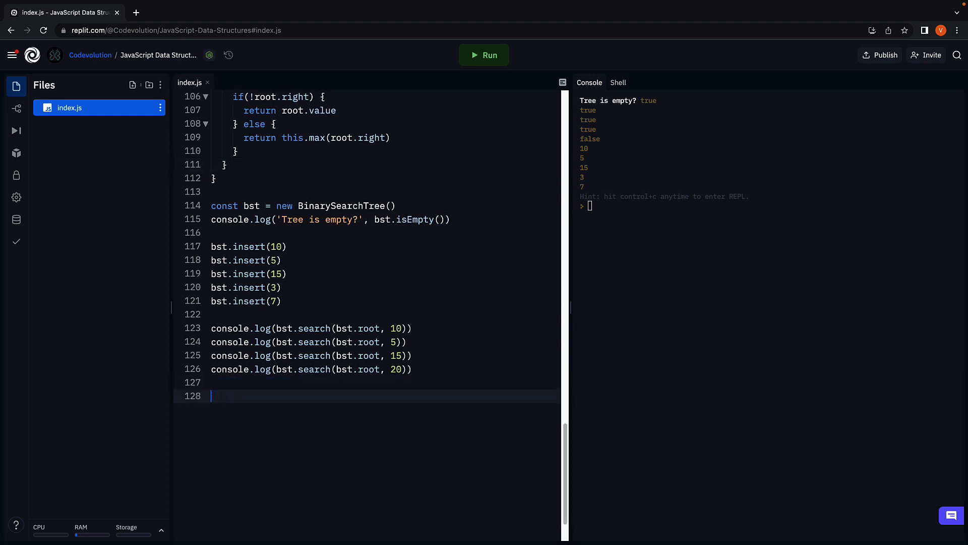
type("console.log(")
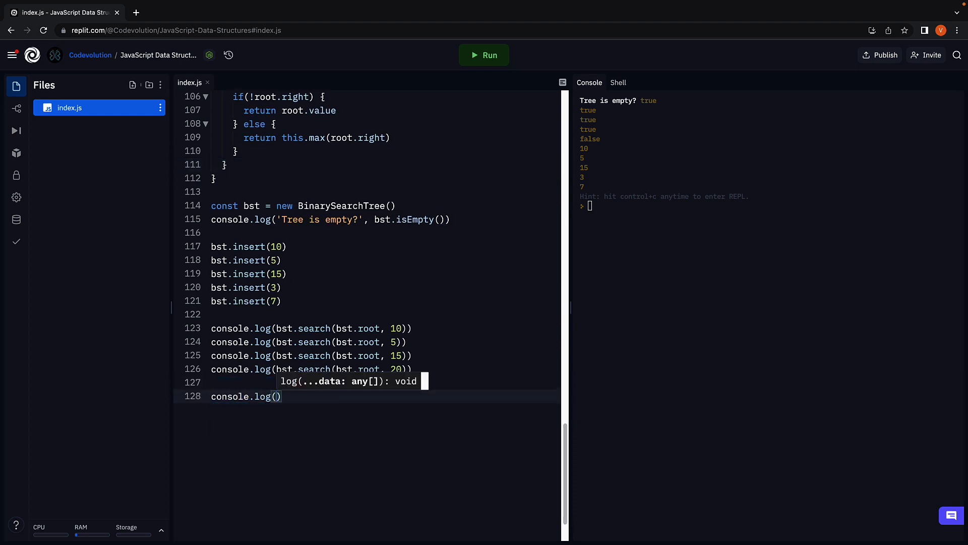
type("bst.min")
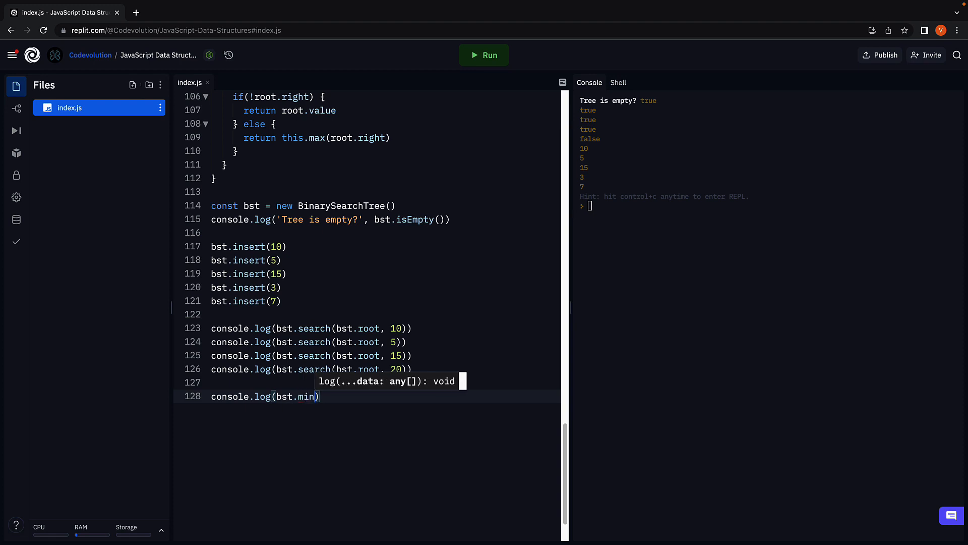
type("()")
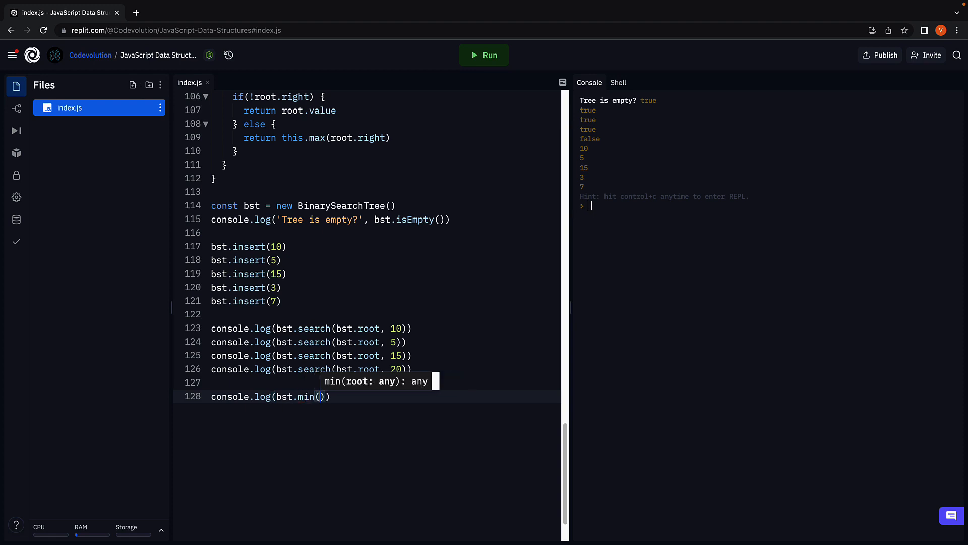
type("bst.root")
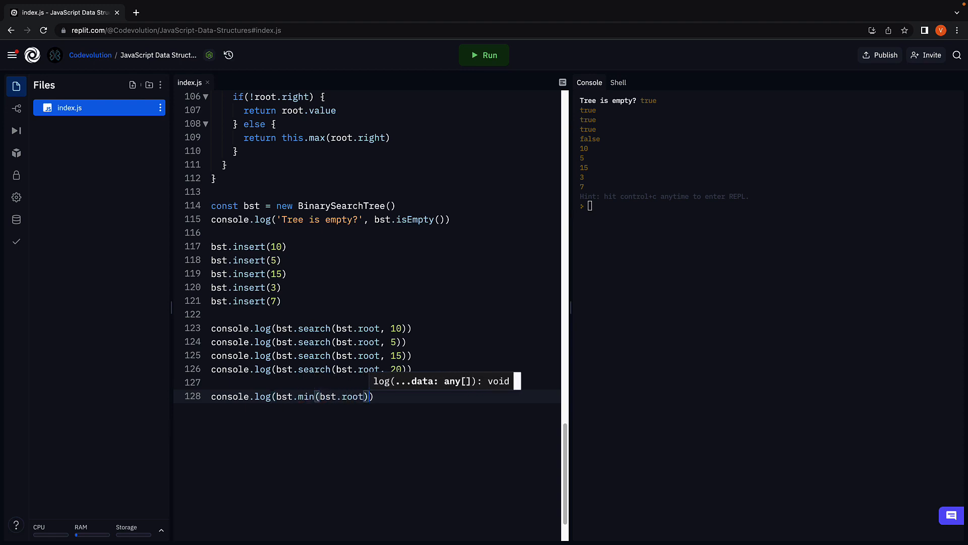
type("console.log(bst.max(bst.root))")
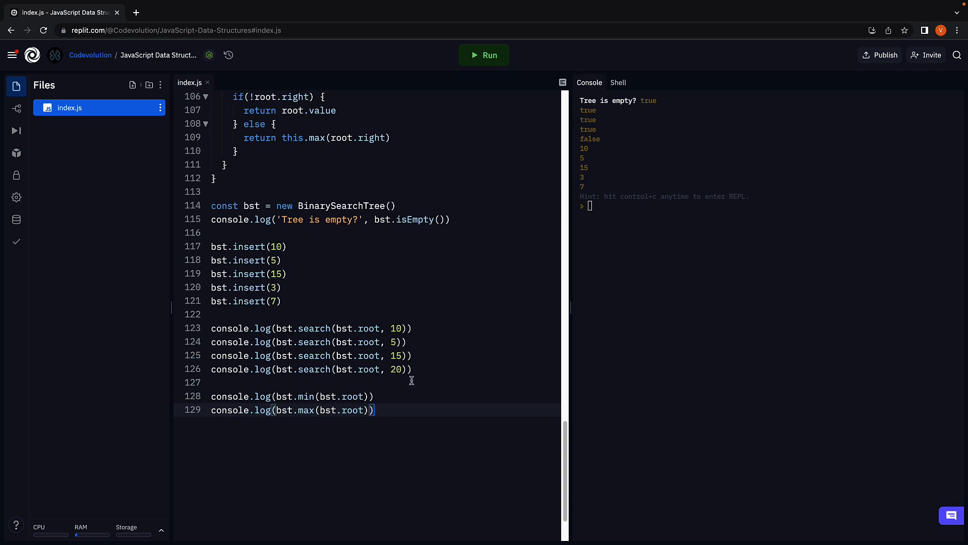
Run the program and confirm the console prints 3 and 15
left_click(484, 55)
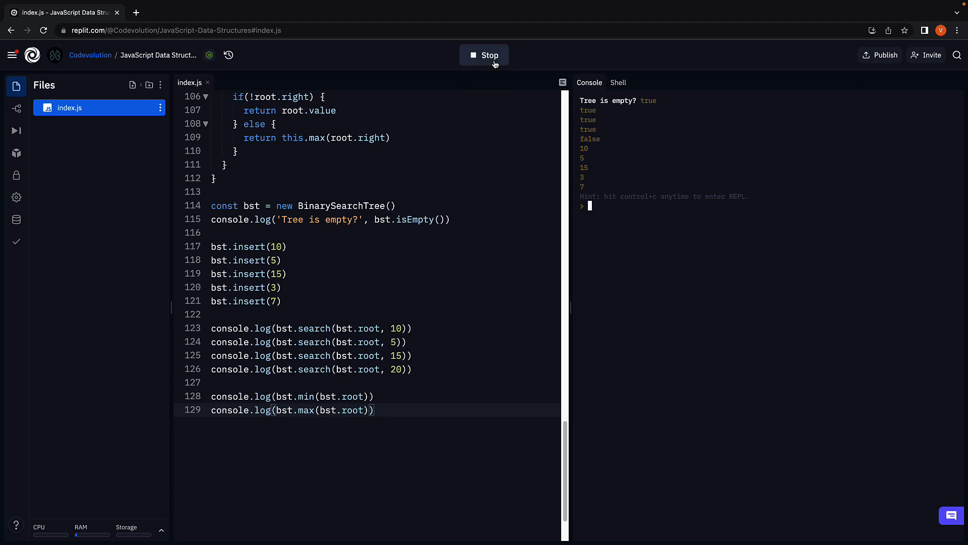
left_click(484, 55)
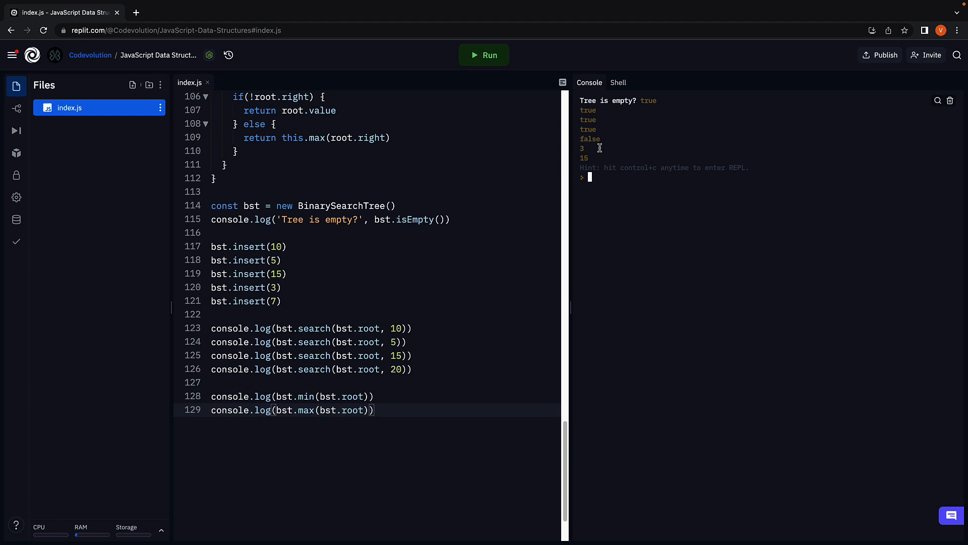
mouse_move(599, 159)
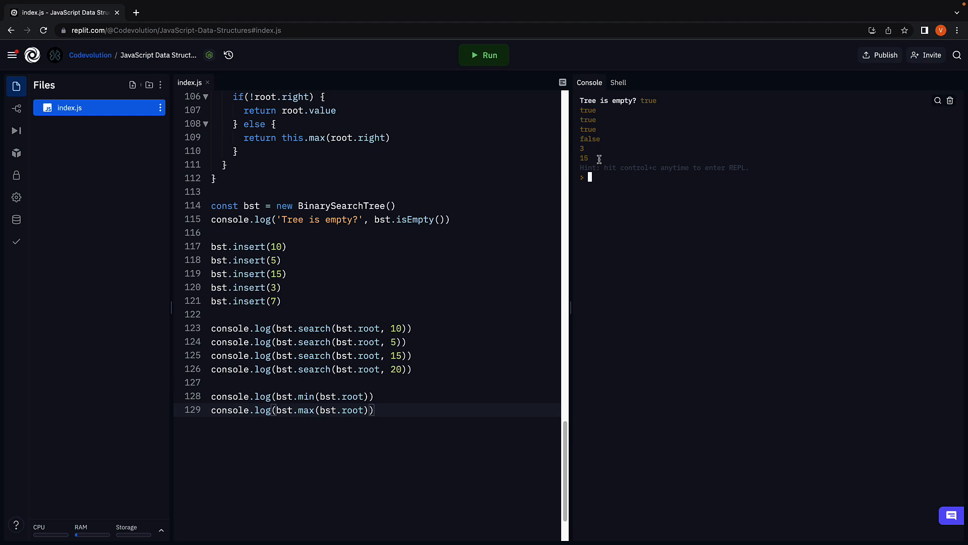